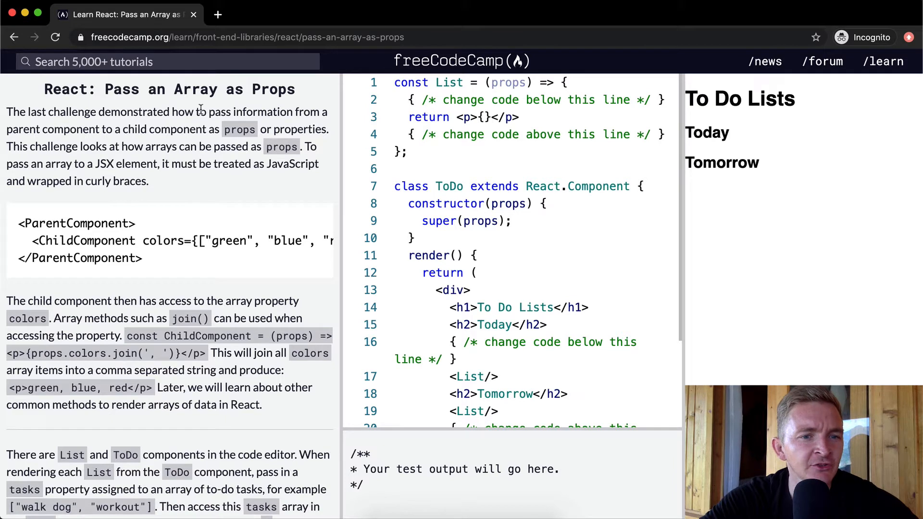
mouse_move(118, 141)
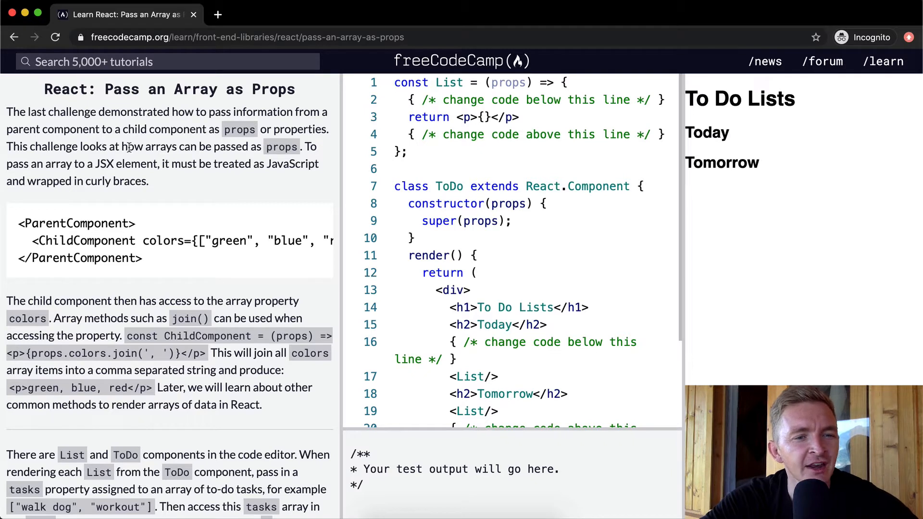
mouse_move(312, 147)
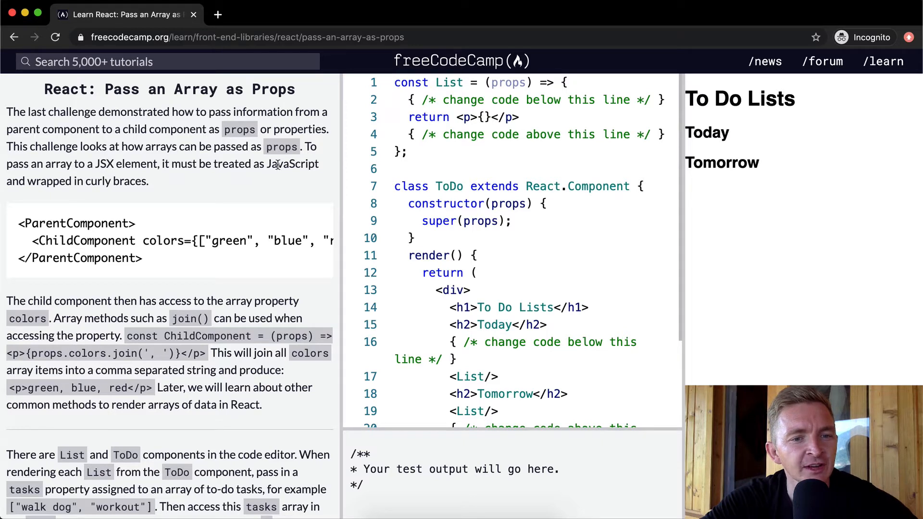
mouse_move(163, 204)
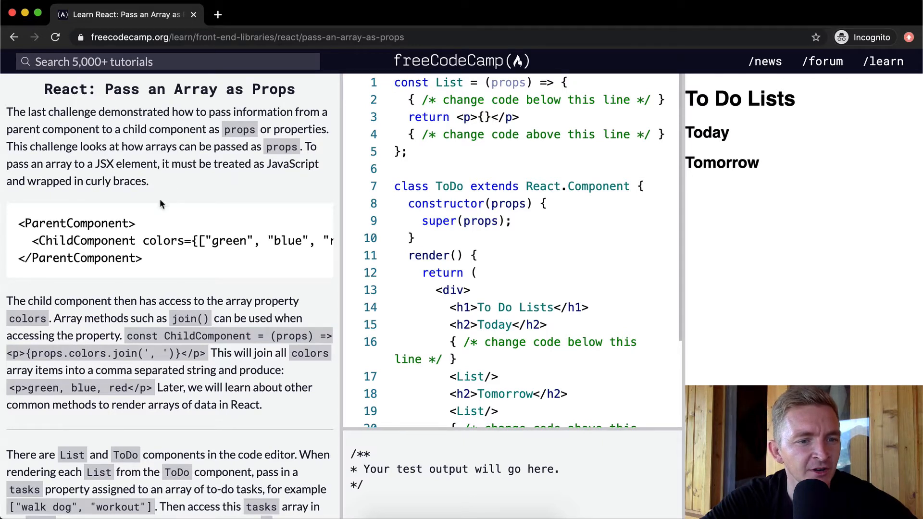
Review the challenge example's ParentComponent and colors array, then look over the ToDo class code.
scroll("down", 3)
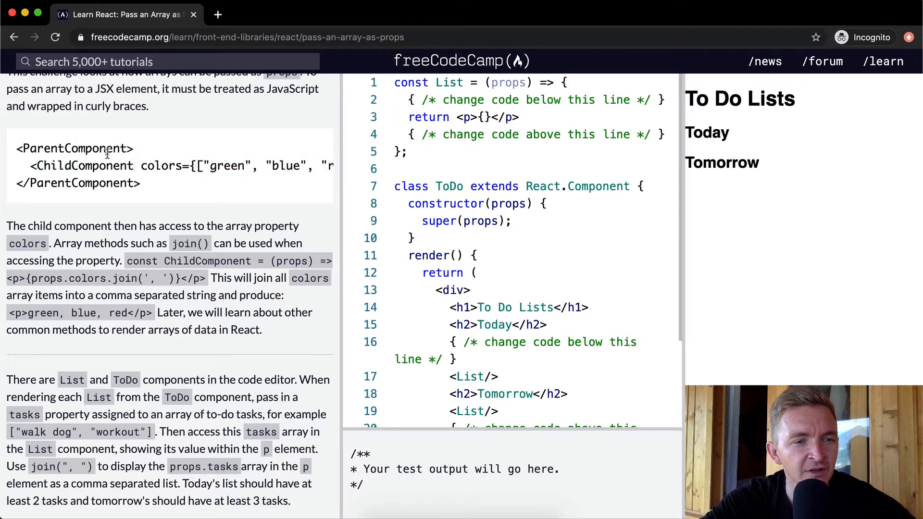
double_click(74, 148)
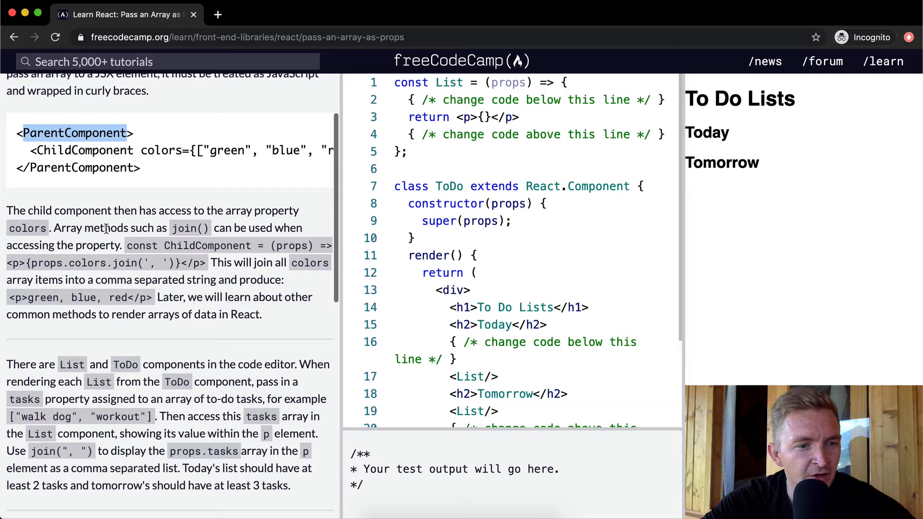
mouse_move(62, 244)
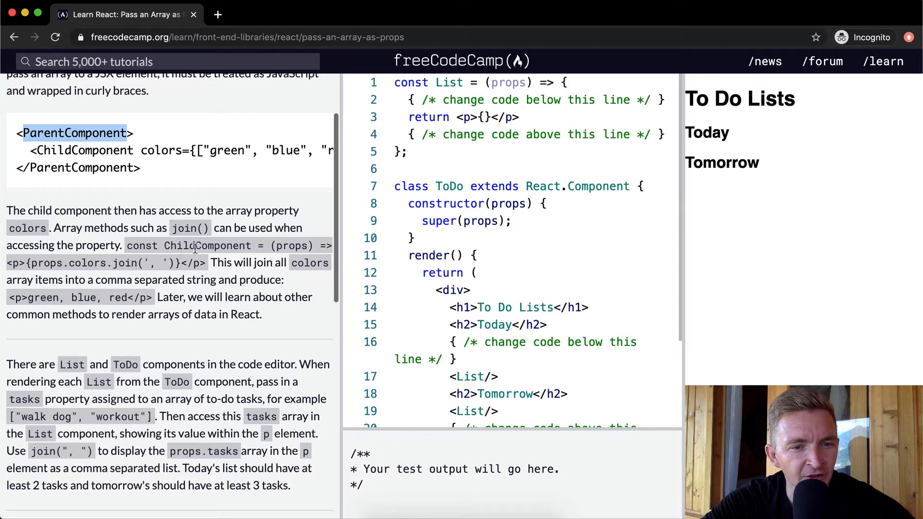
double_click(208, 245)
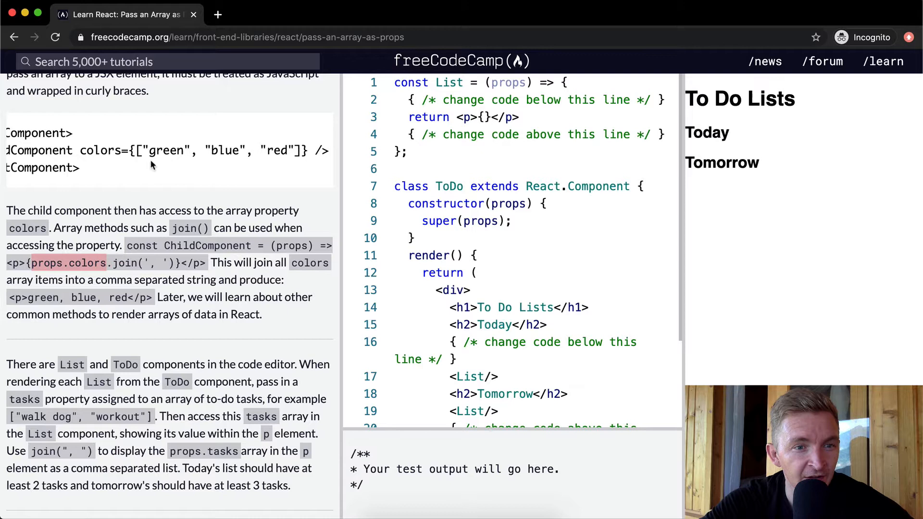
double_click(218, 151)
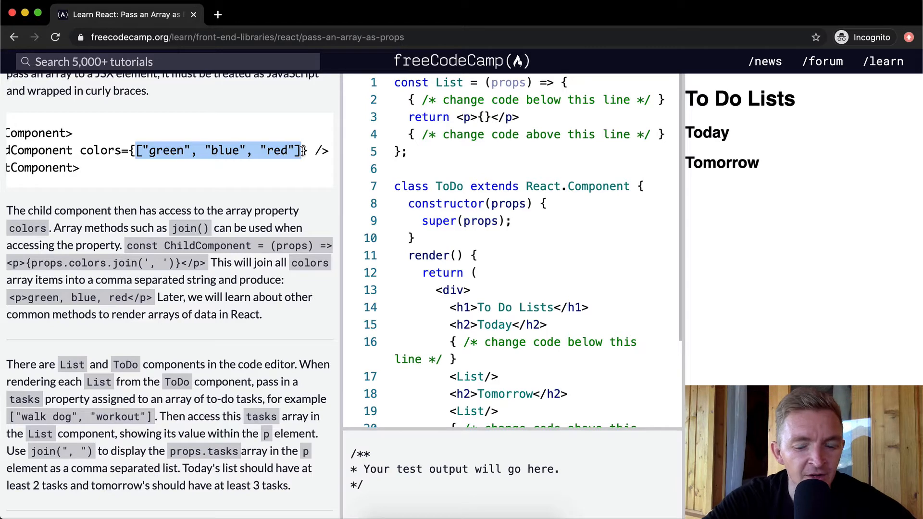
mouse_move(250, 238)
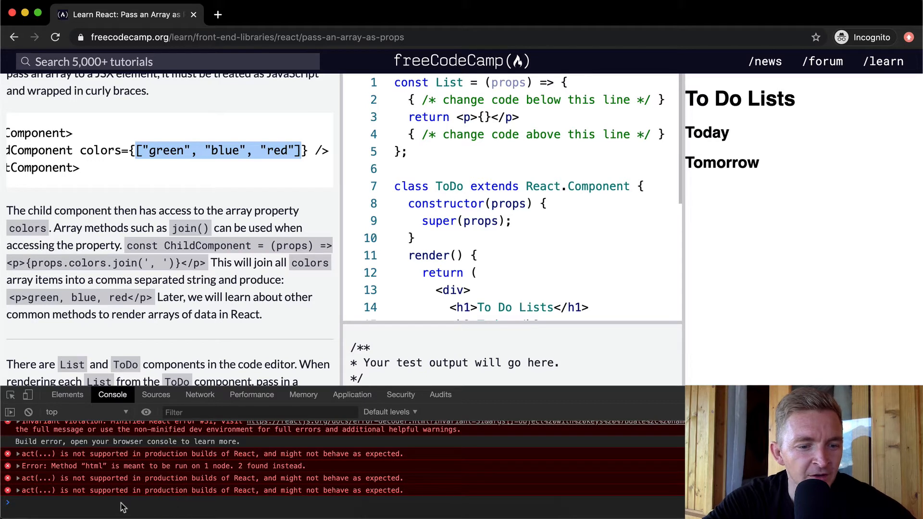
mouse_move(59, 508)
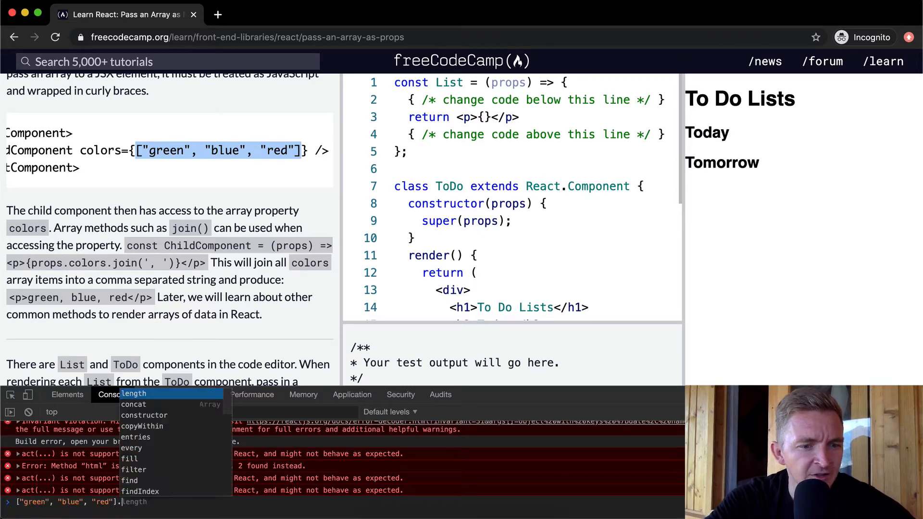
type("join(")
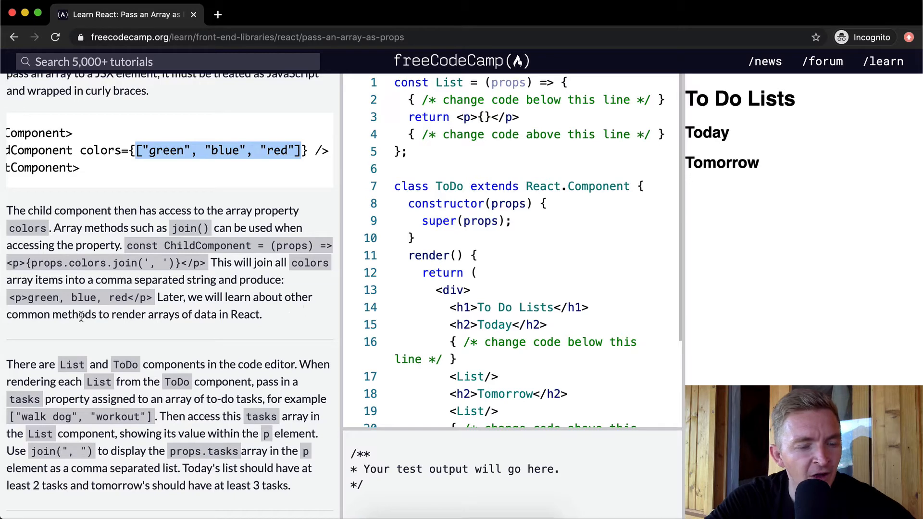
scroll("down", 3)
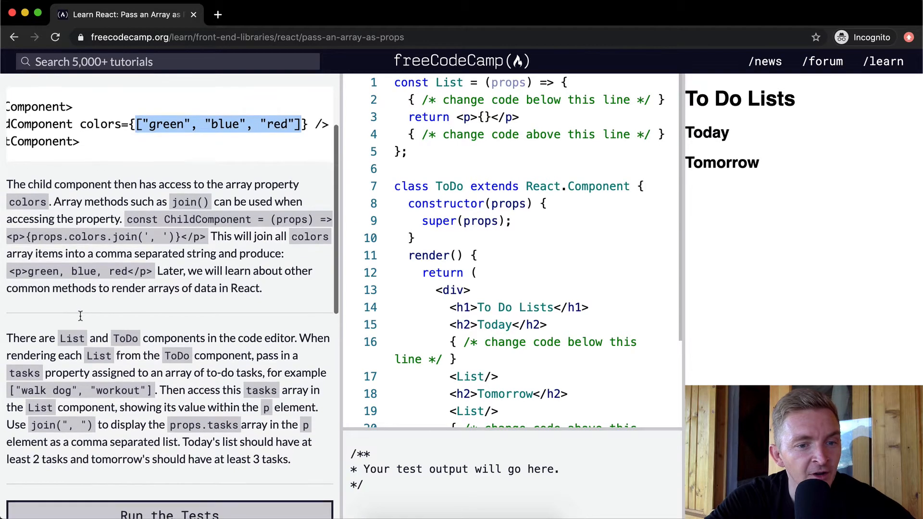
scroll("down", 3)
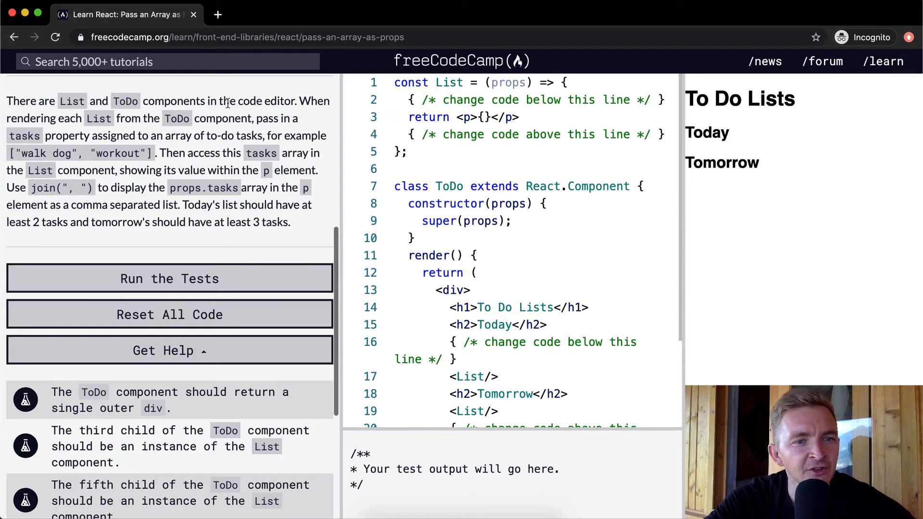
left_click_drag(394, 82, 407, 152)
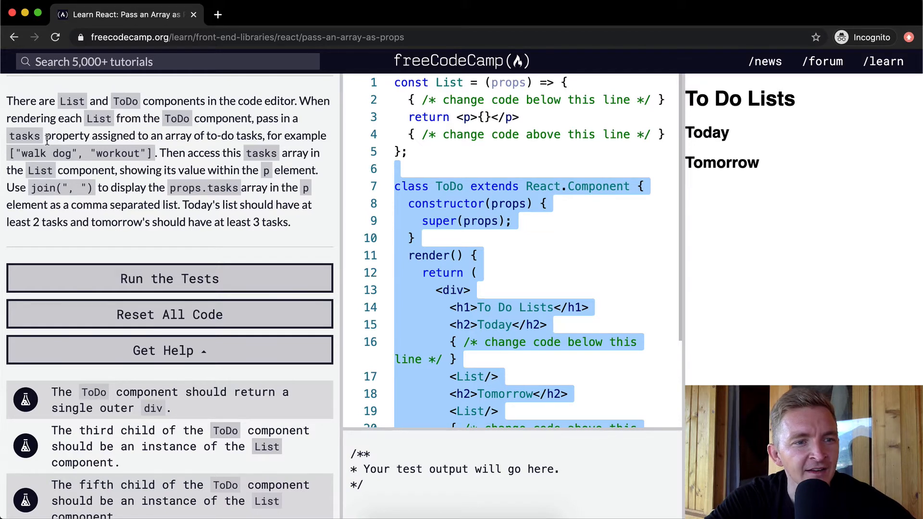
mouse_move(293, 121)
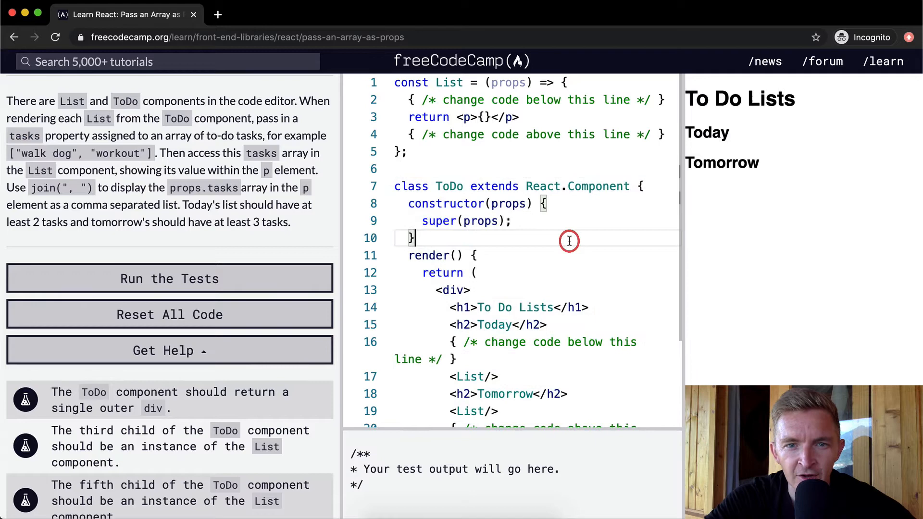
scroll("down", 3)
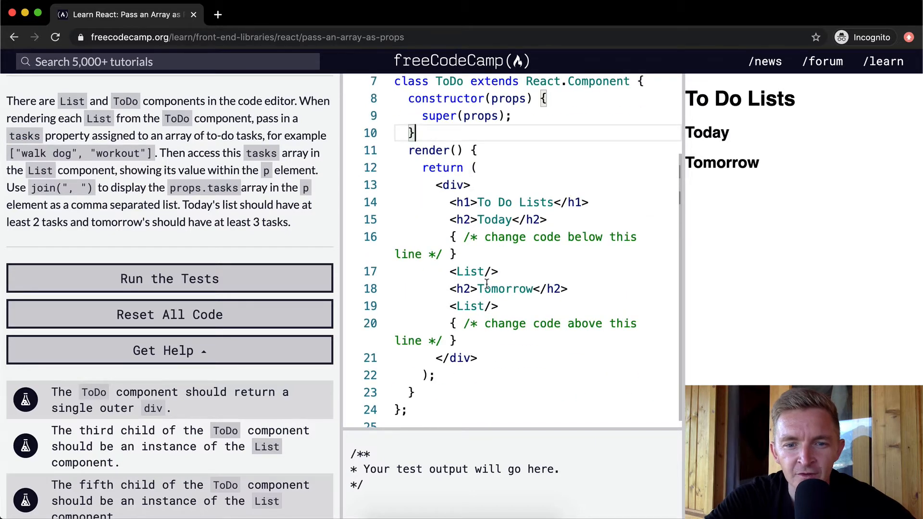
mouse_move(560, 303)
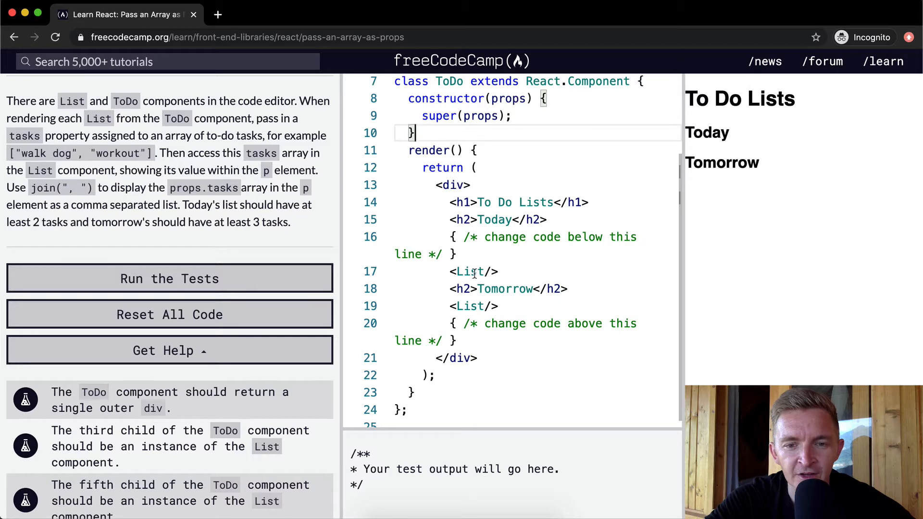
mouse_move(80, 130)
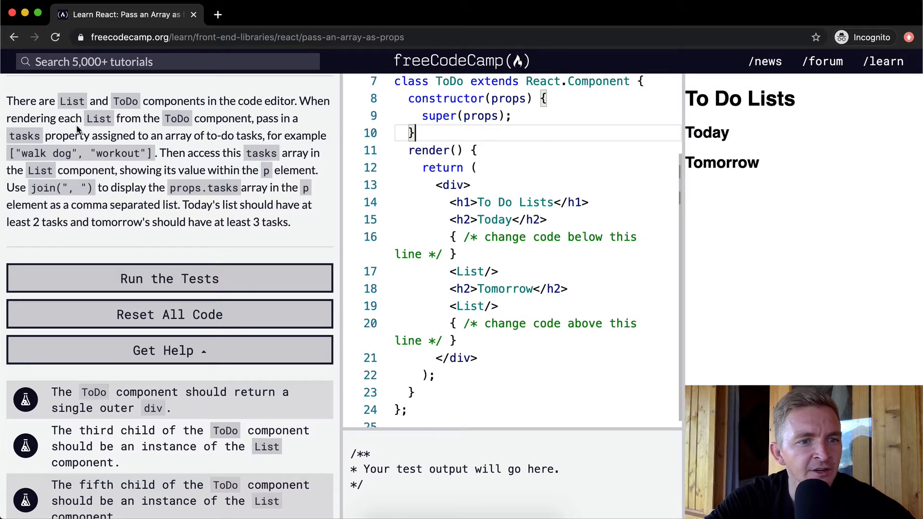
mouse_move(294, 130)
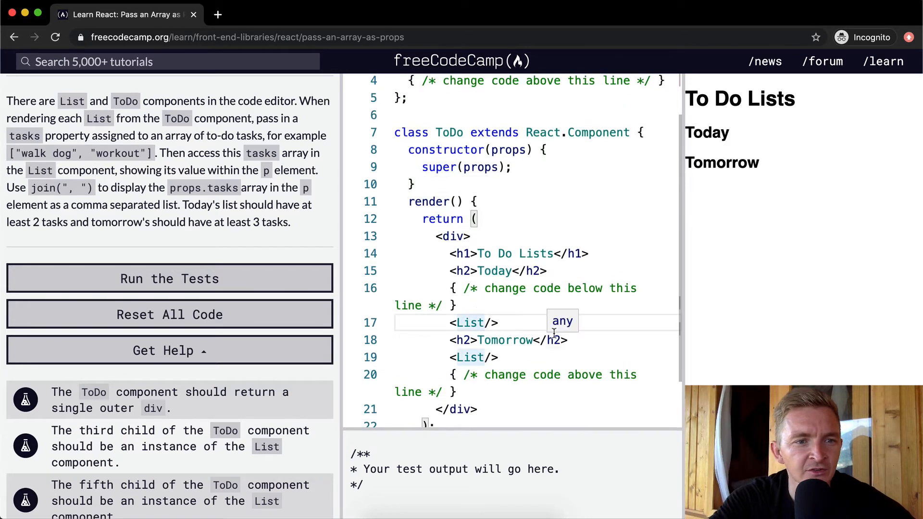
Give the Today List tasks={["walk dog", "workout"]} in the ToDo component.
type("task")
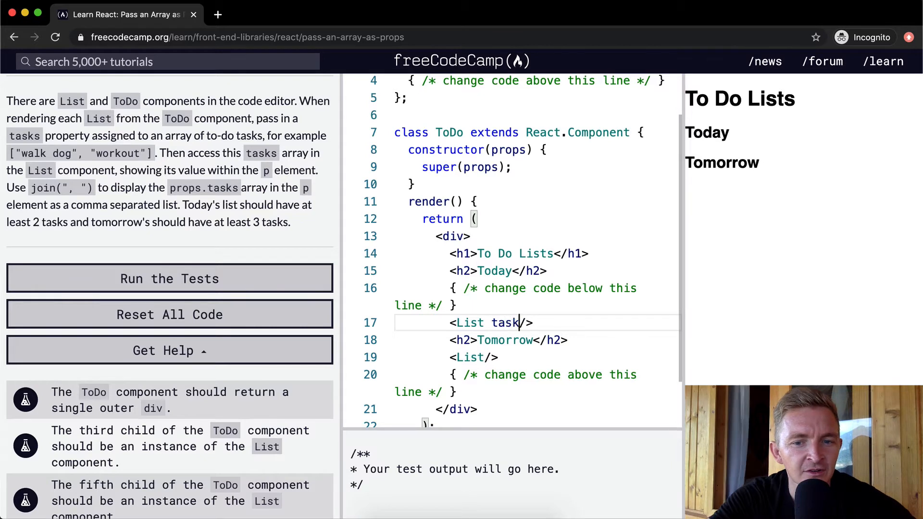
type("s=")
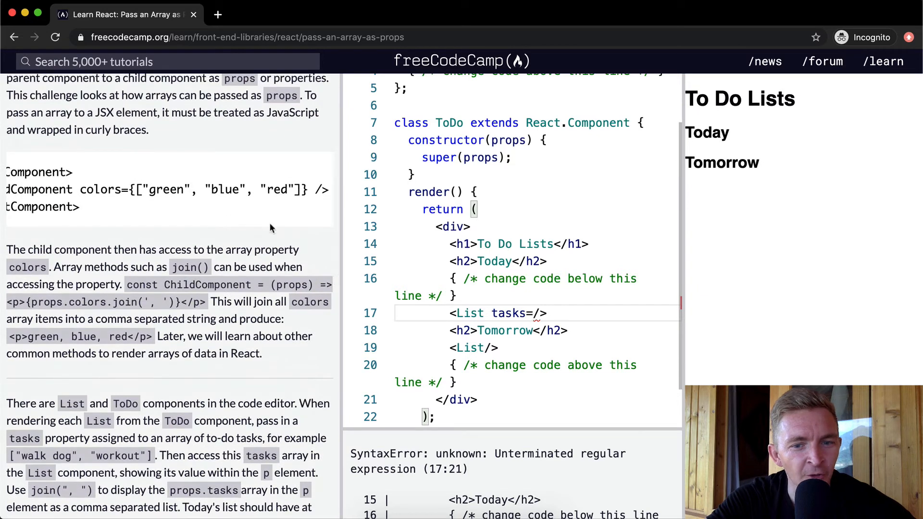
type("{")
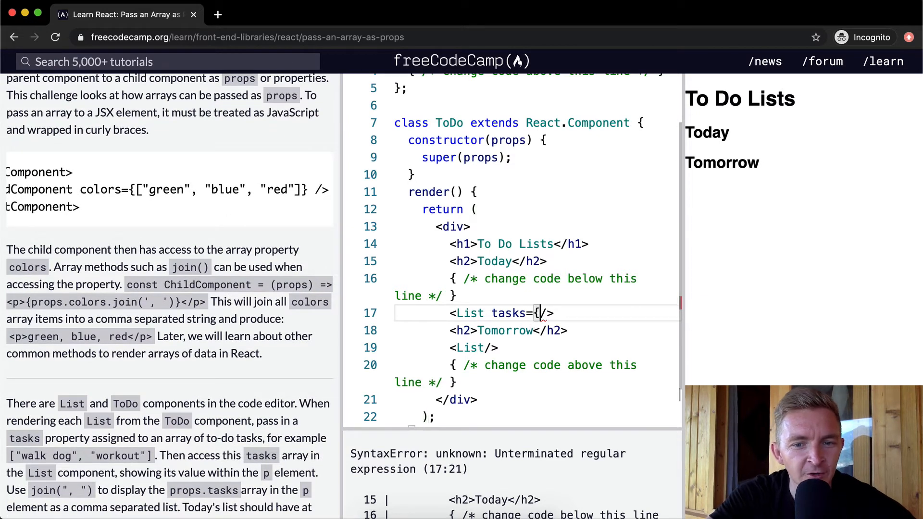
type("}")
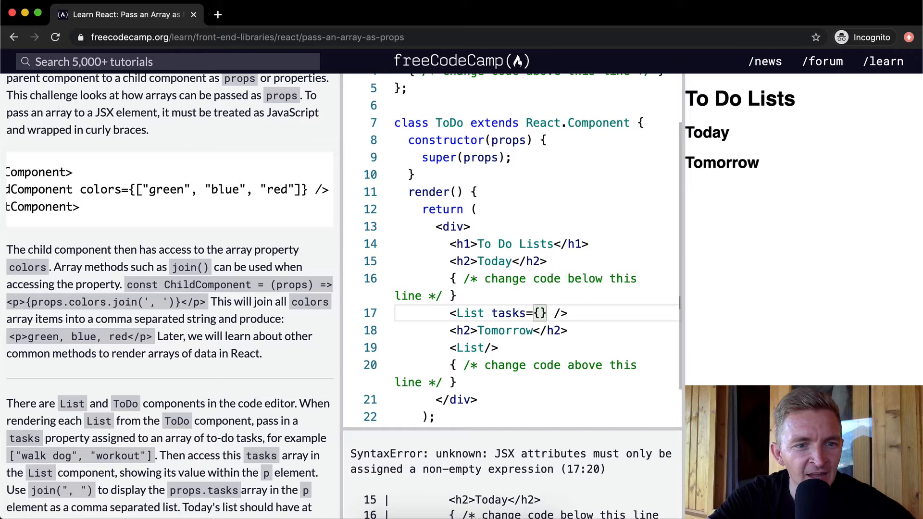
type("[]")
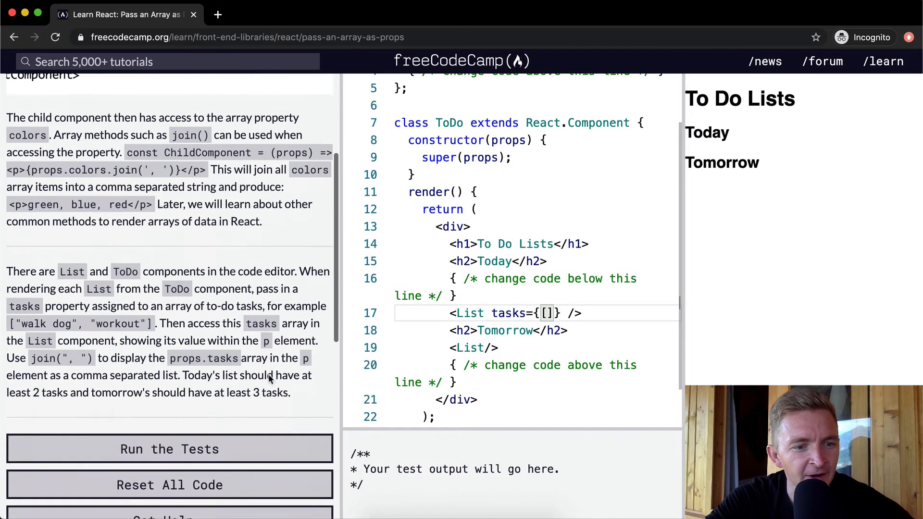
scroll("down", 3)
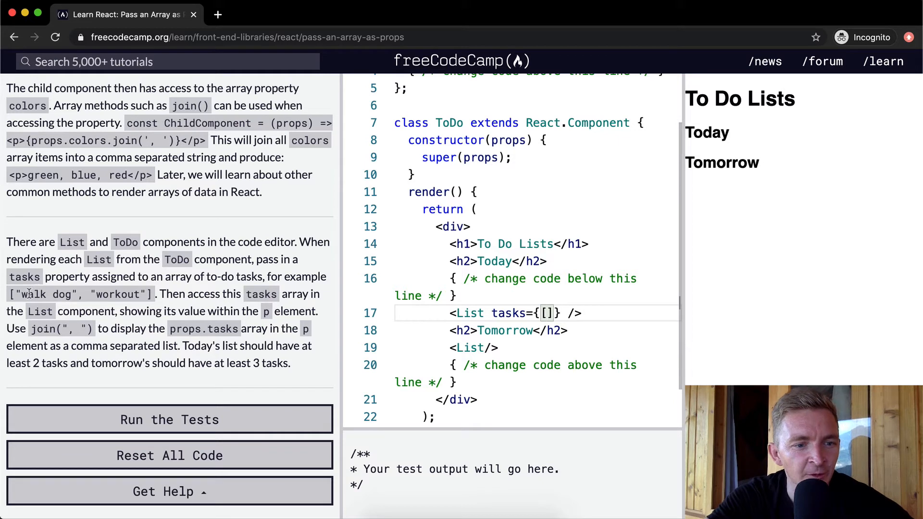
type("\"\"")
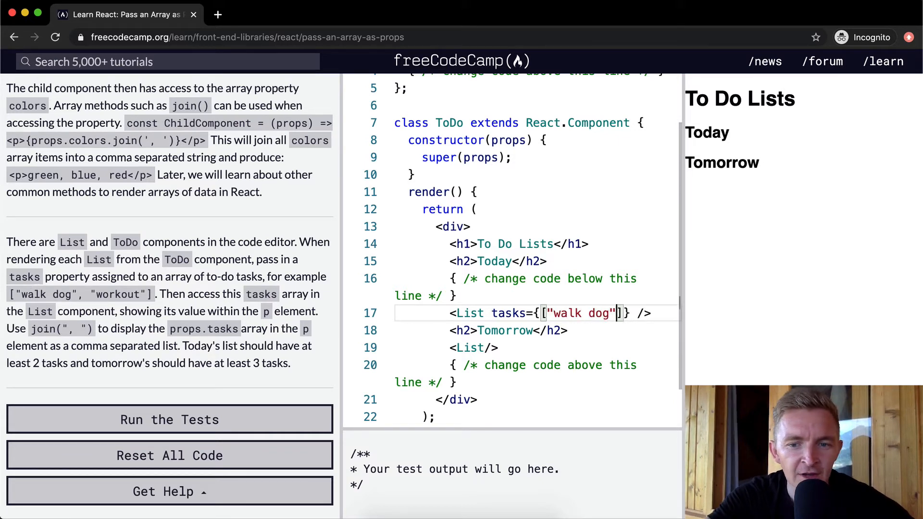
type(", \"workout")
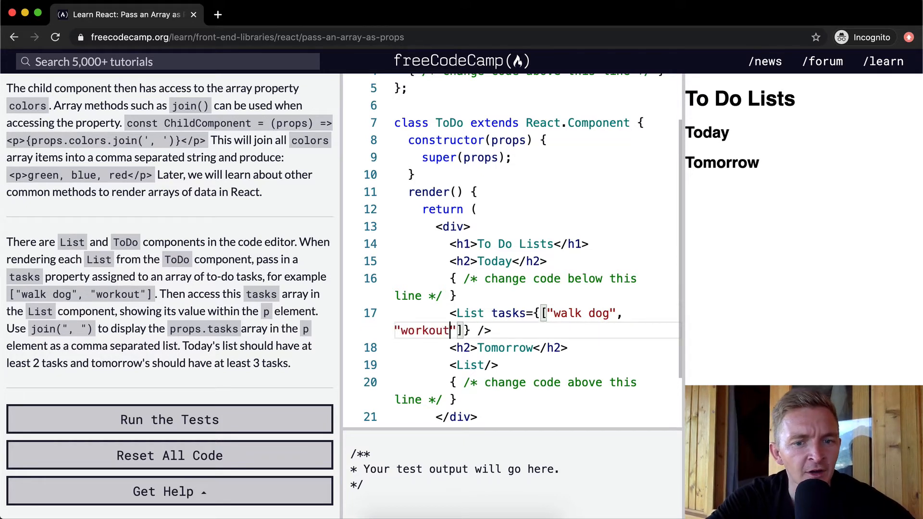
scroll("down", 3)
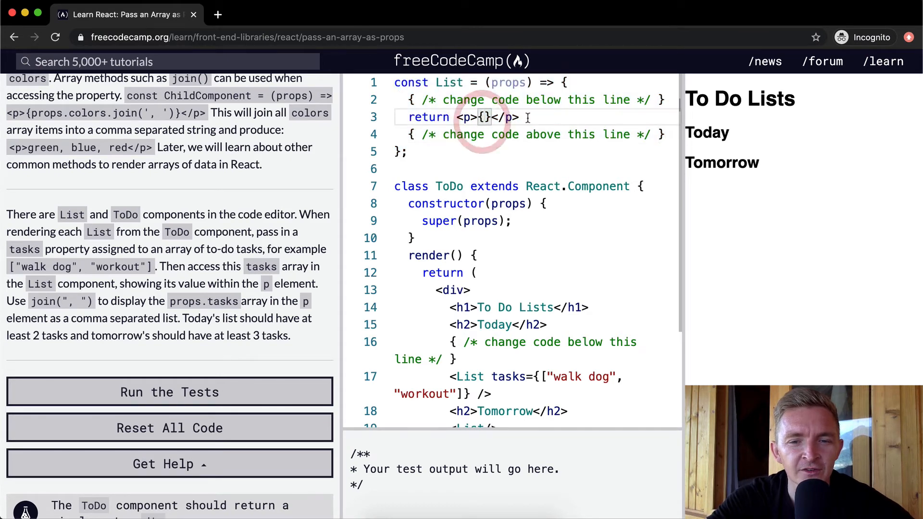
Render {props.tasks} inside the List component's p element so Today shows walk dogworkout.
type("prop")
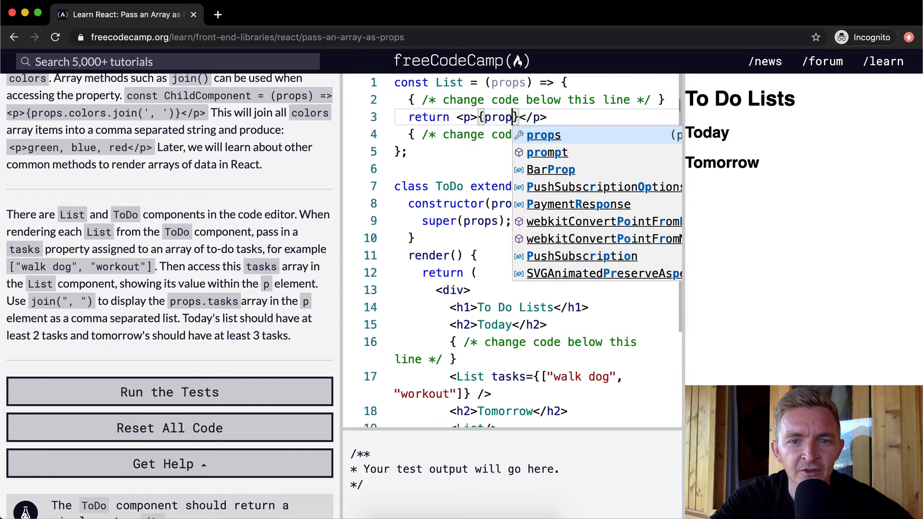
type(".tasks")
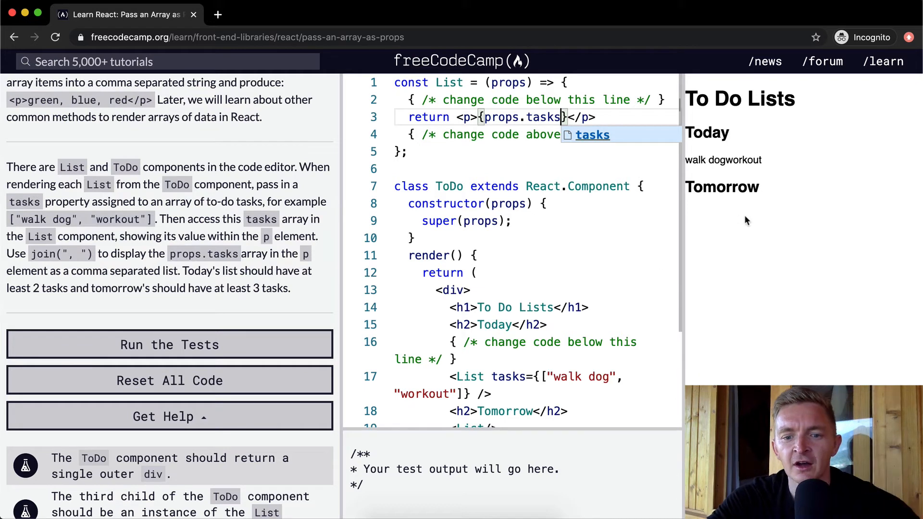
mouse_move(701, 158)
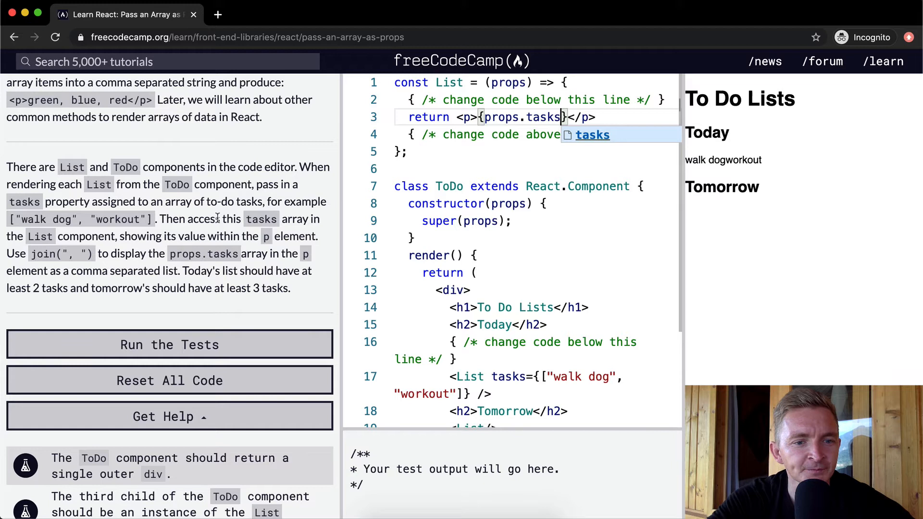
scroll("down", 3)
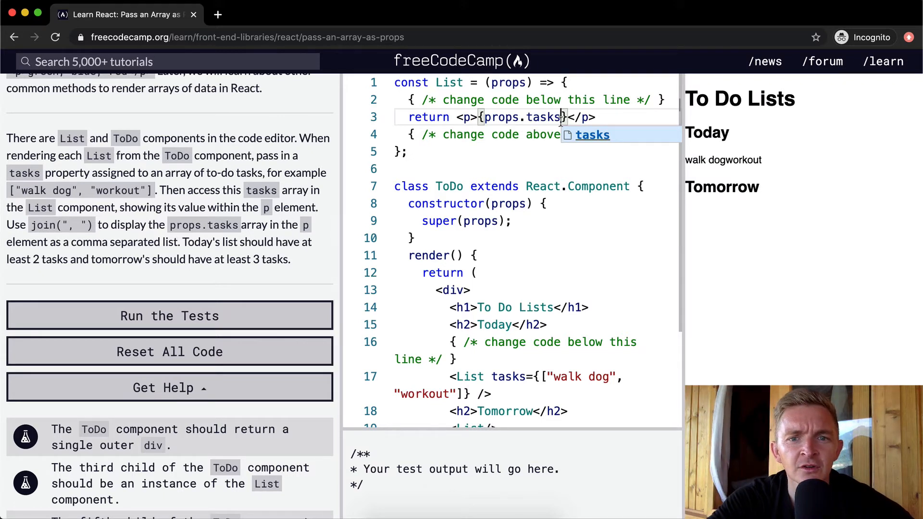
scroll("down", 3)
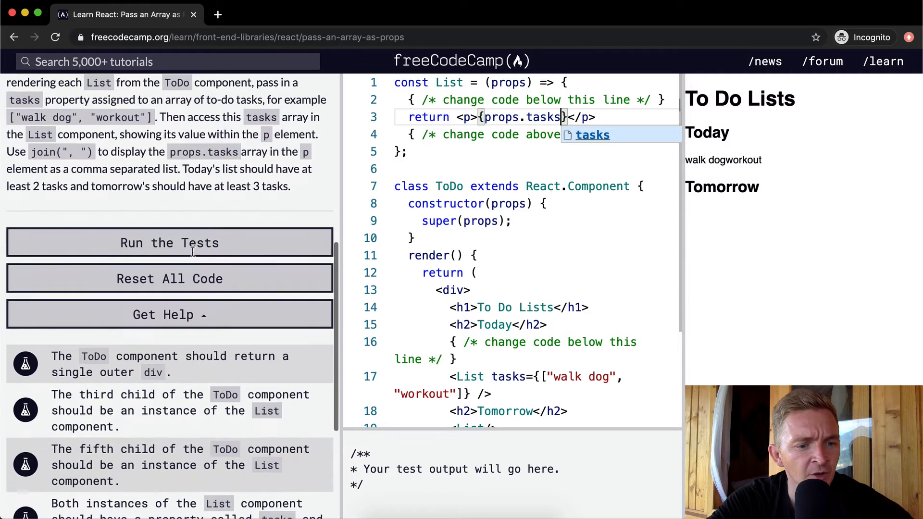
Run the challenge tests; three pass while tomorrow's list, array-type and p-rendering checks fail.
left_click(169, 242)
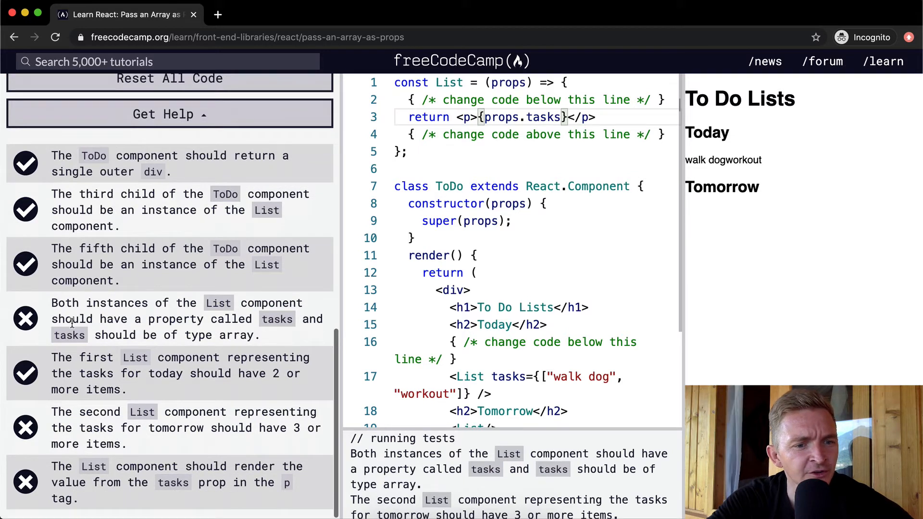
mouse_move(189, 324)
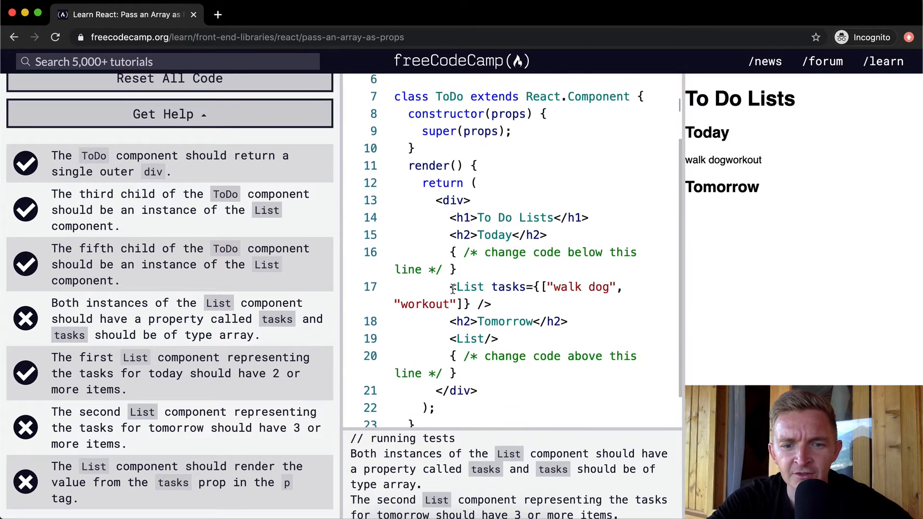
Remove the change-code placeholder comment lines, leaving only the List and ToDo code.
scroll("down", 3)
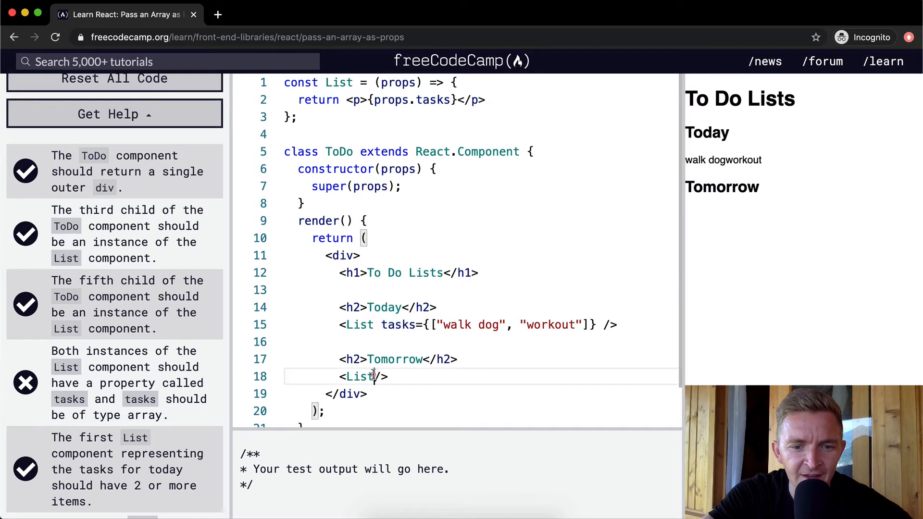
Give the Tomorrow List tasks={[]} and rerun the tests so the array-property check passes.
type("tasks")
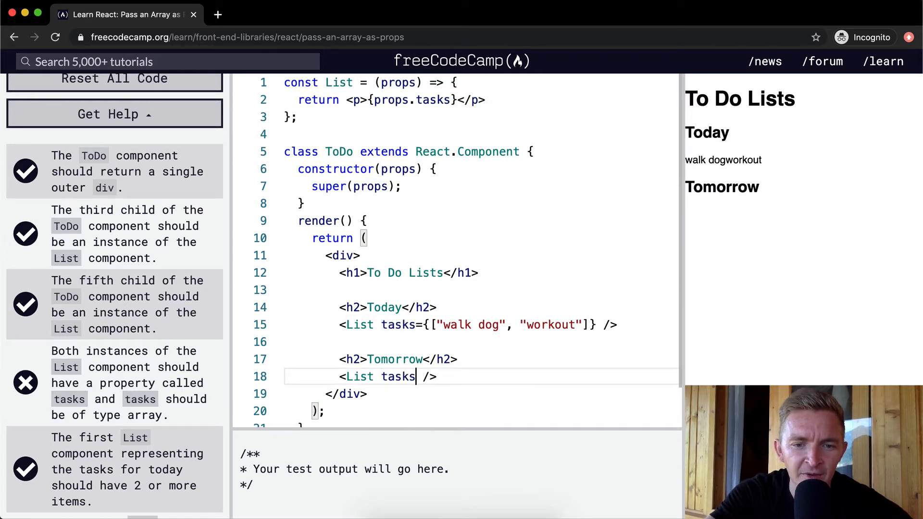
type("={[]}")
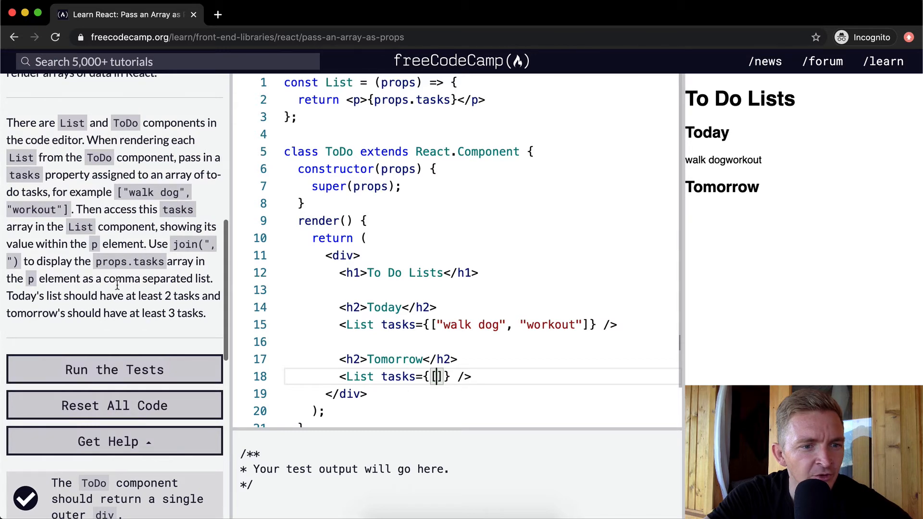
left_click(114, 369)
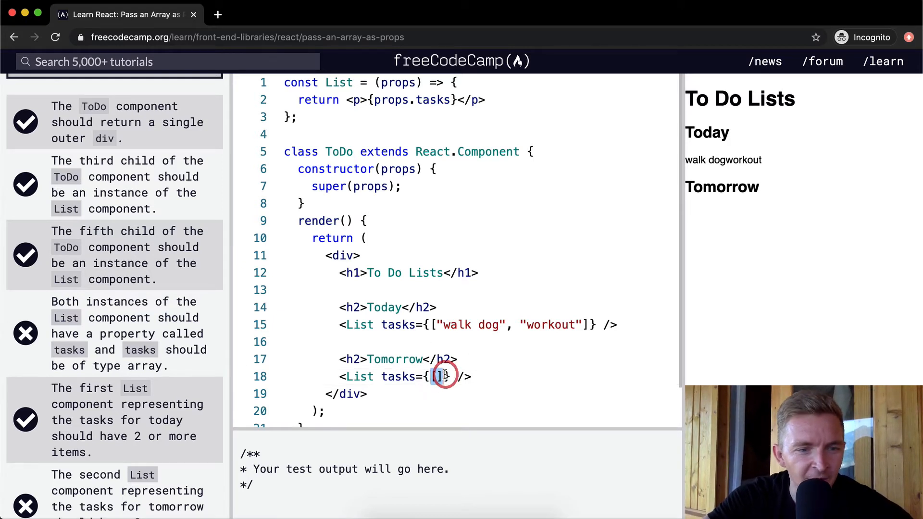
left_click(115, 136)
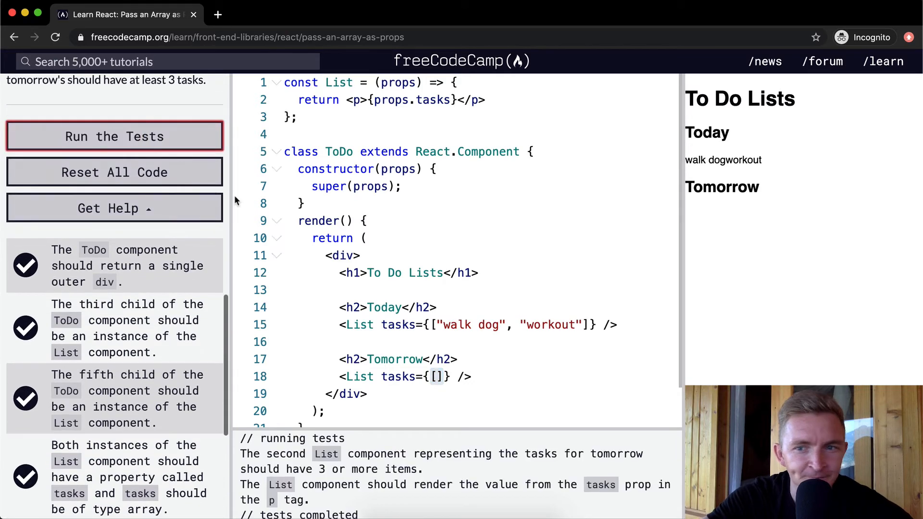
scroll("down", 3)
type("\"")
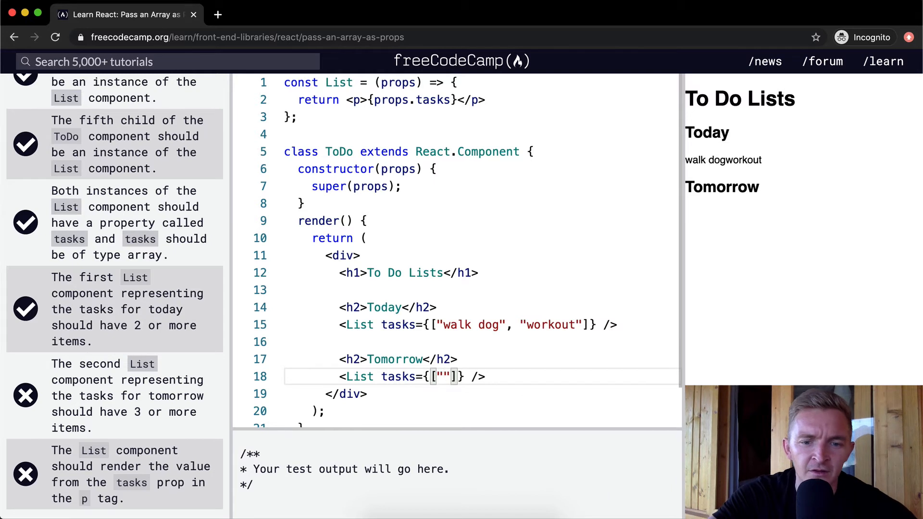
Fill tomorrow's tasks array with a watch programme, portfolio work and "do 100 burpees" on separate lines.
type("watch use")
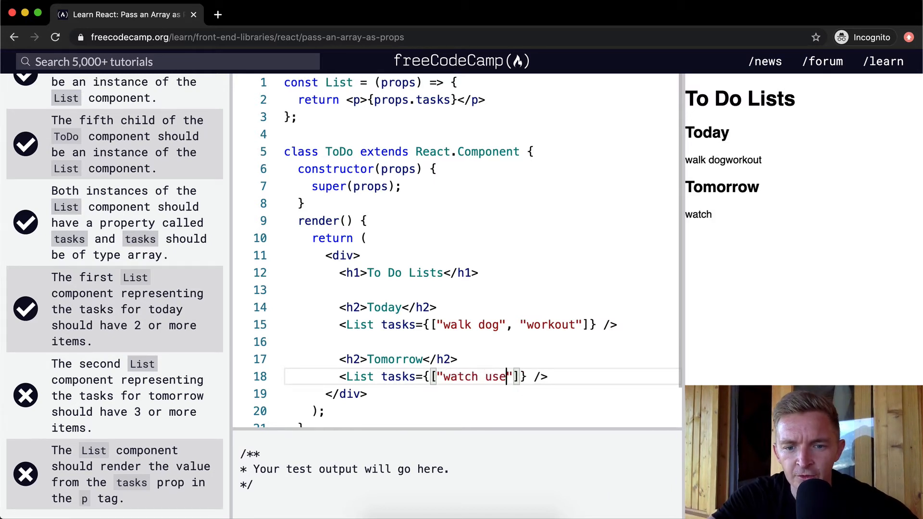
type("ful programmer")
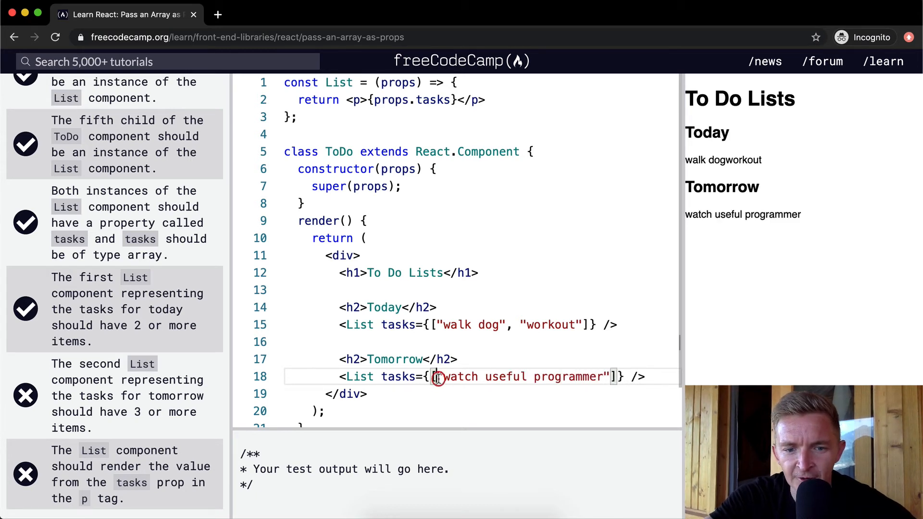
key("enter")
type("\"work on my p")
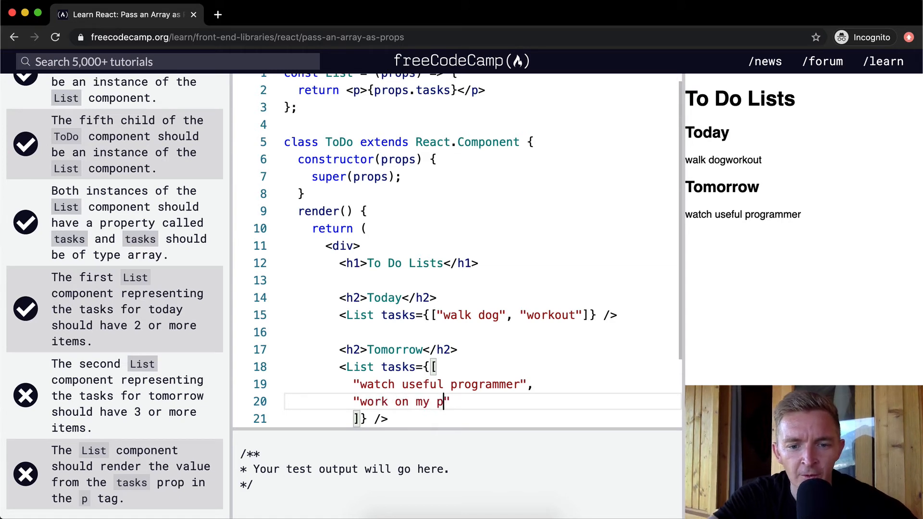
type("ortg")
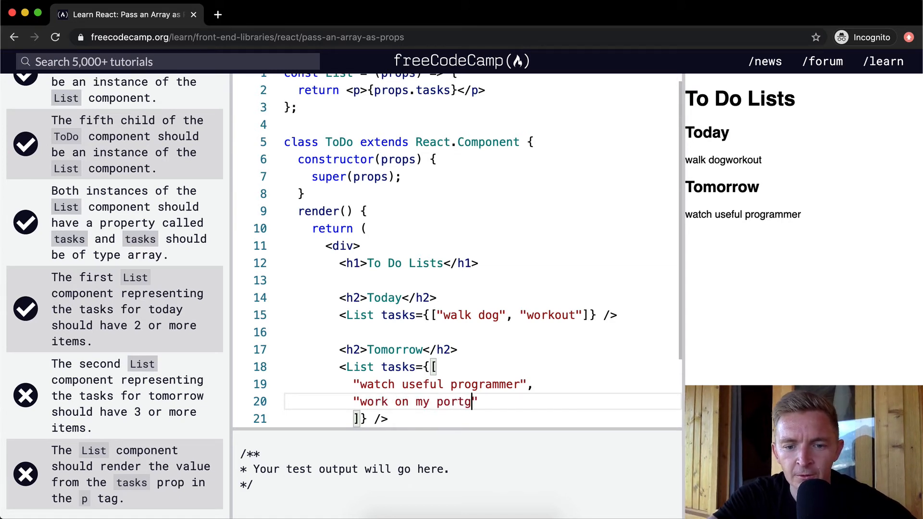
type("olio")
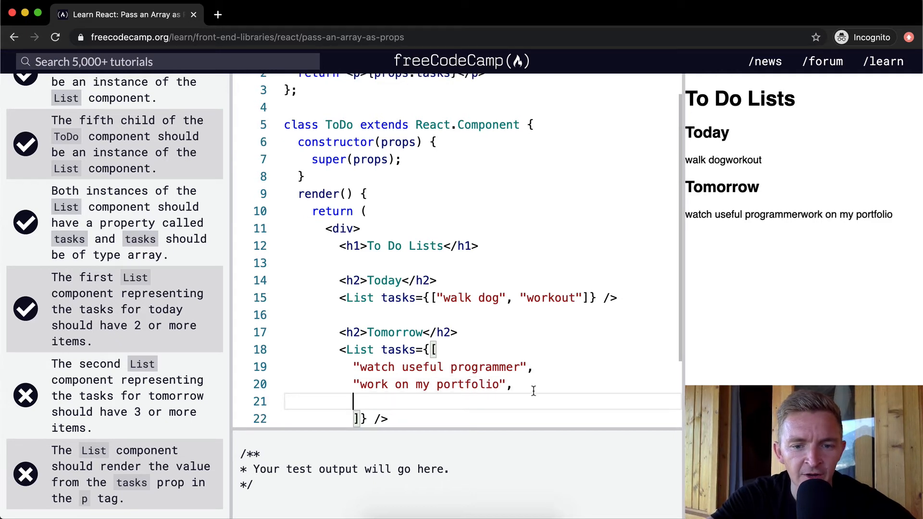
type("\"\"")
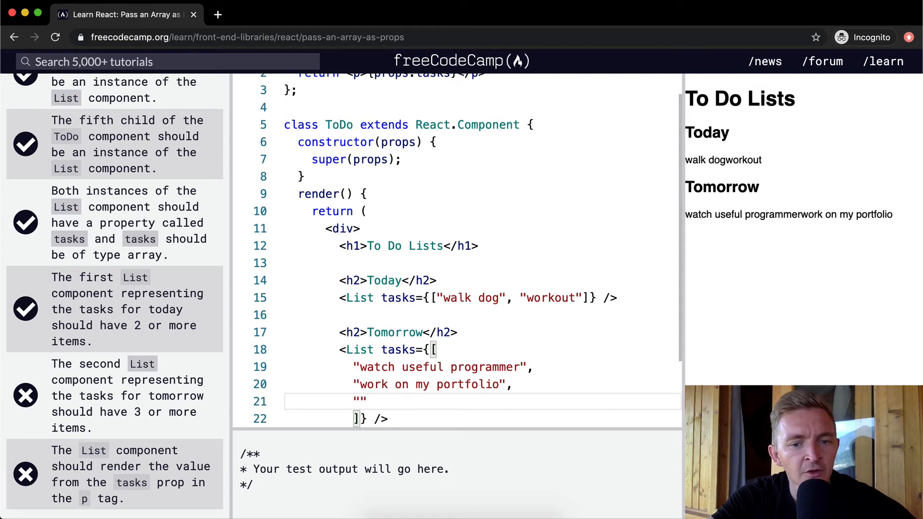
type("do bu")
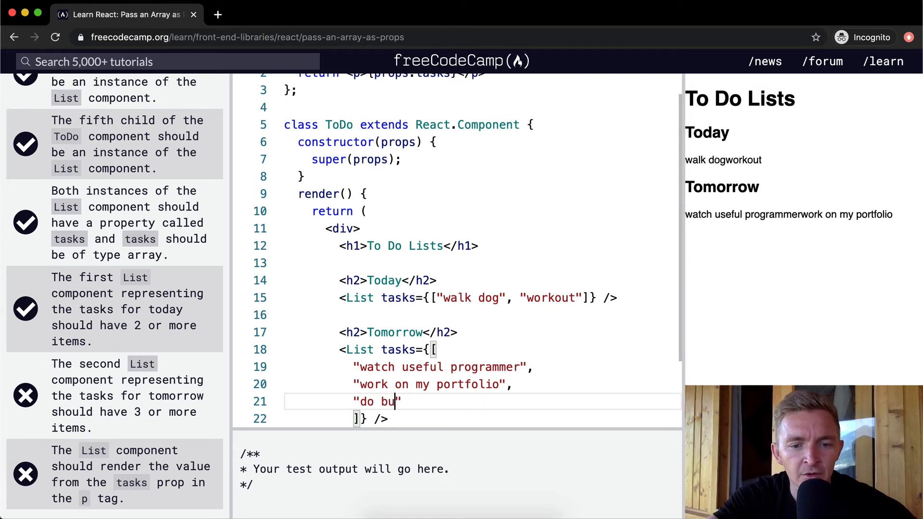
type("100 burpees")
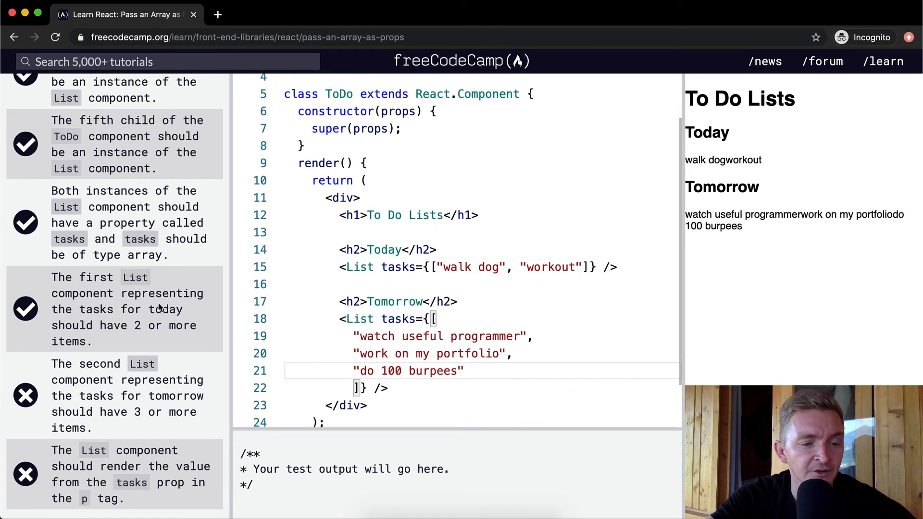
Run the tests, which still fail on List rendering the tasks prop in the p tag.
left_click(114, 115)
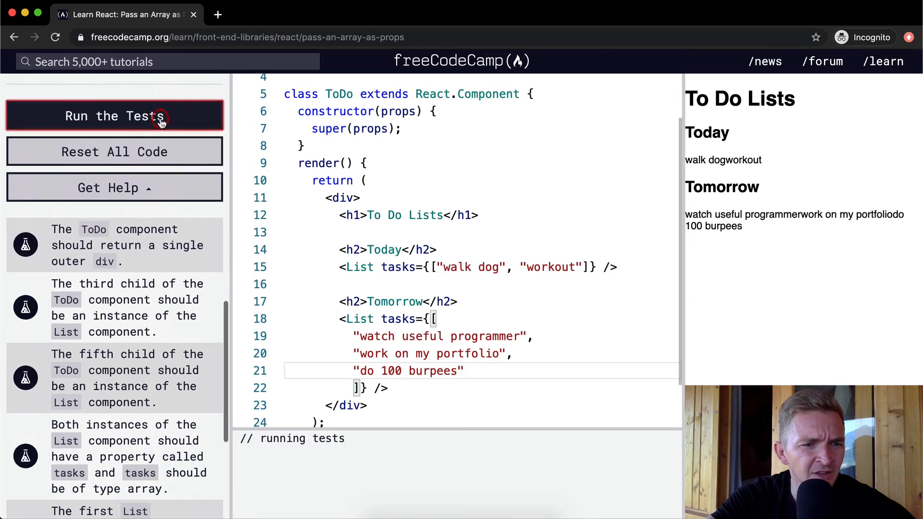
left_click(114, 115)
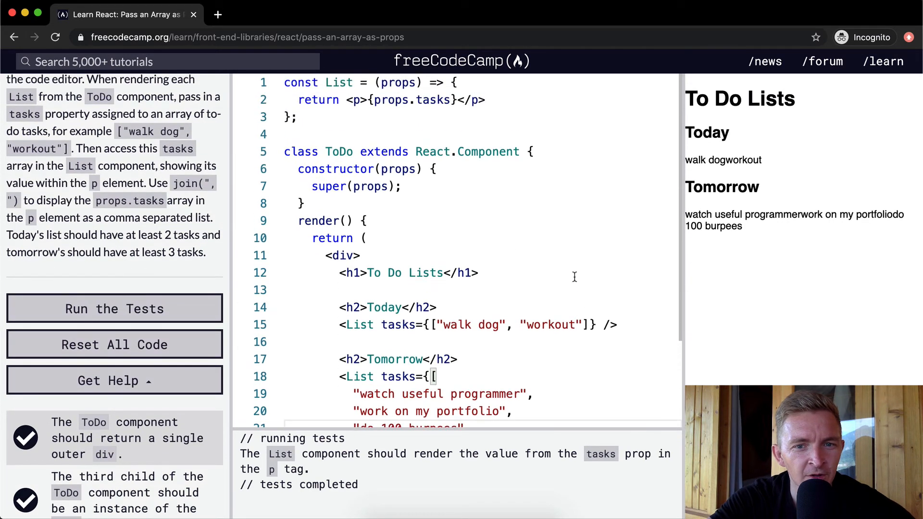
mouse_move(393, 133)
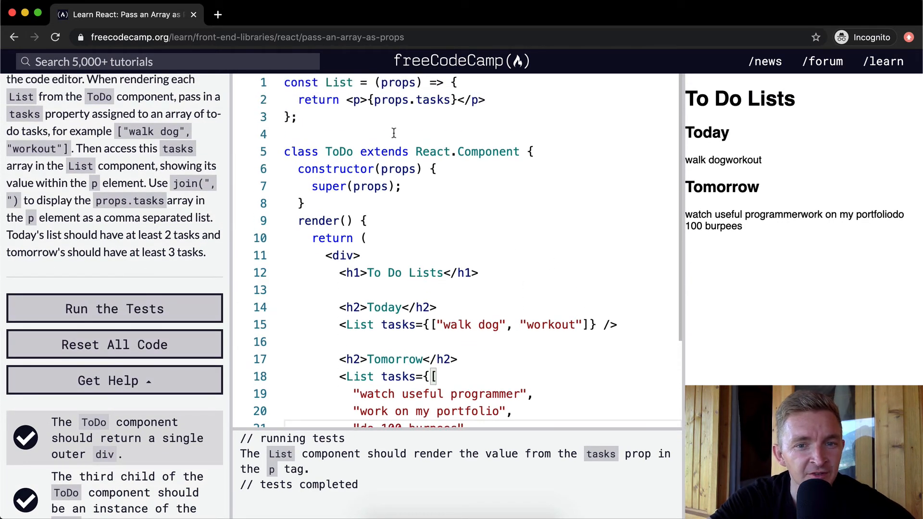
mouse_move(393, 103)
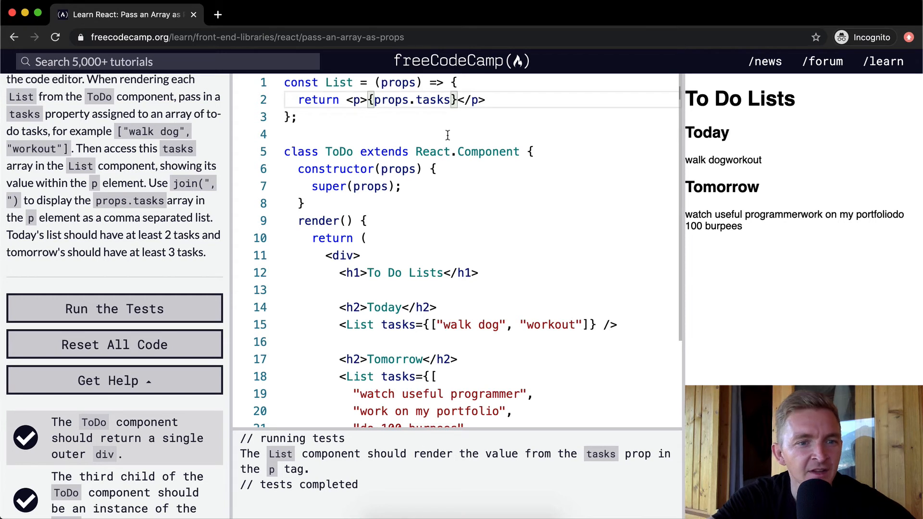
Change the List output to {props.tasks.join(", ")} so tasks render comma-separated.
type(".join")
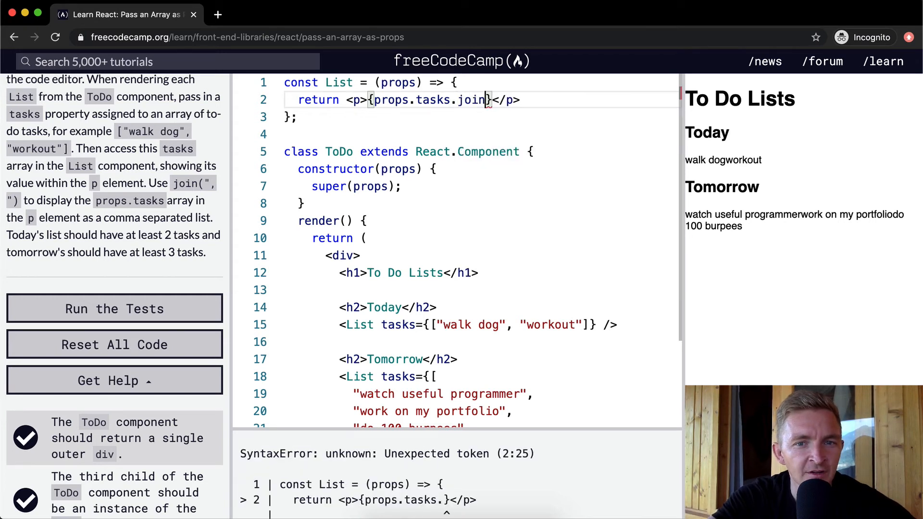
type("(\"\")")
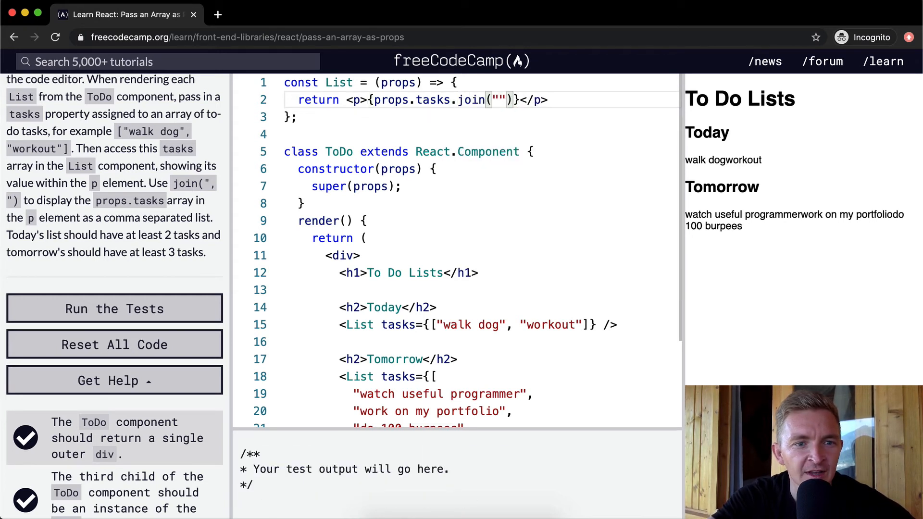
type("\", \"")
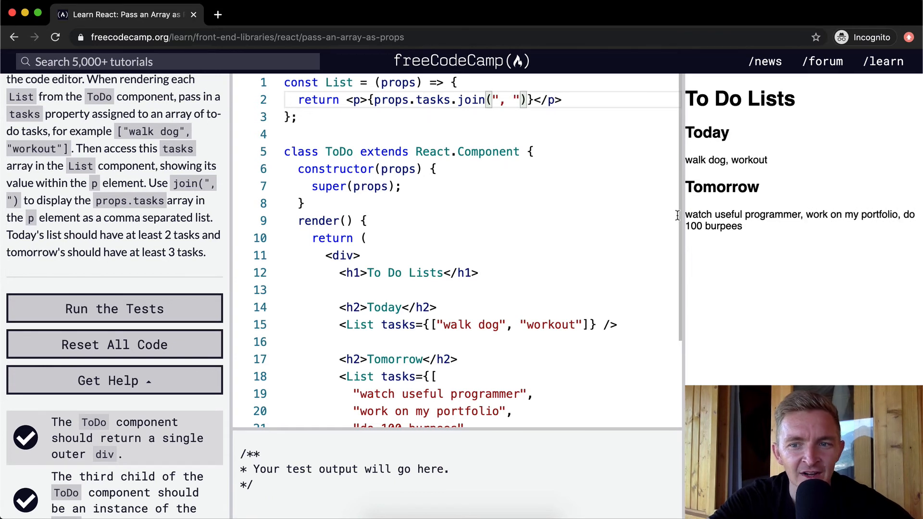
mouse_move(756, 159)
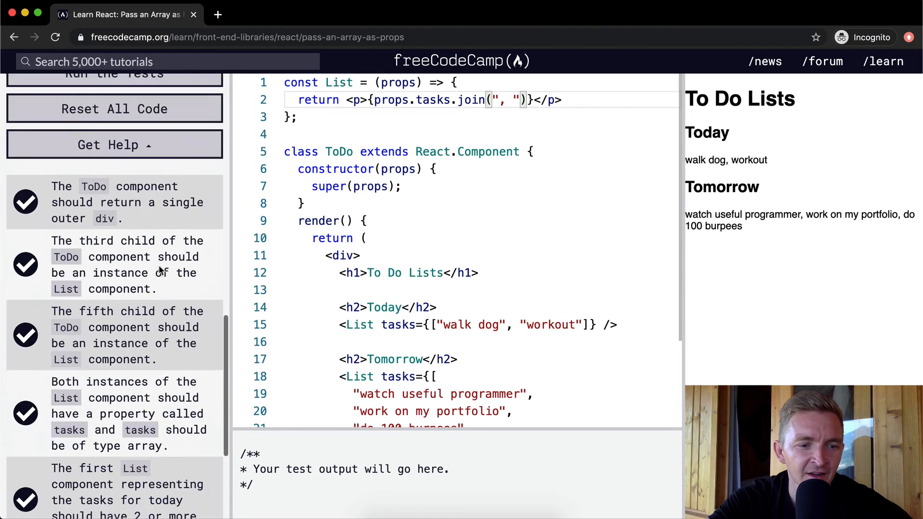
scroll("down", 3)
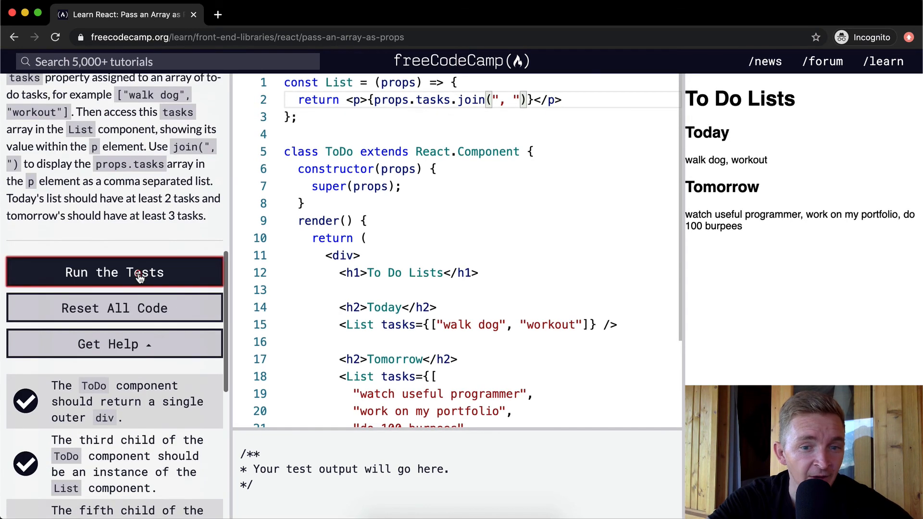
Run the tests to pass the challenge and dismiss the completion message.
left_click(114, 272)
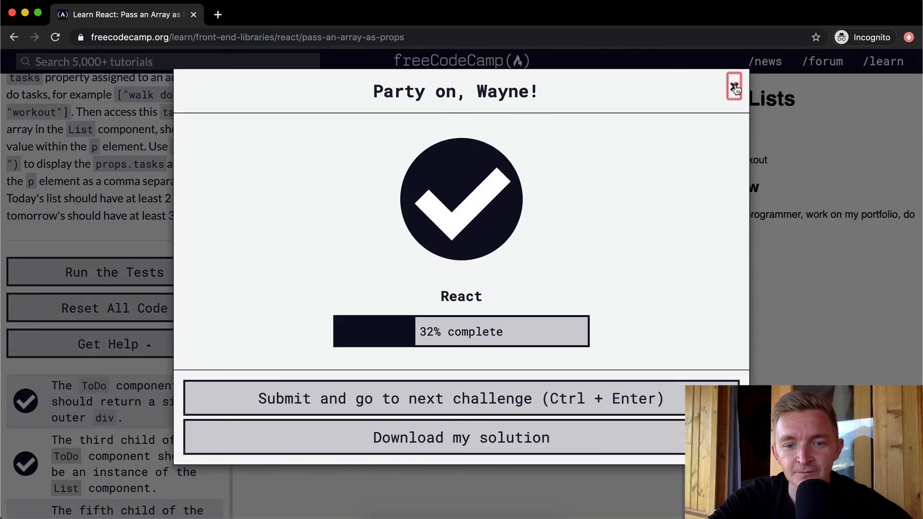
left_click(733, 86)
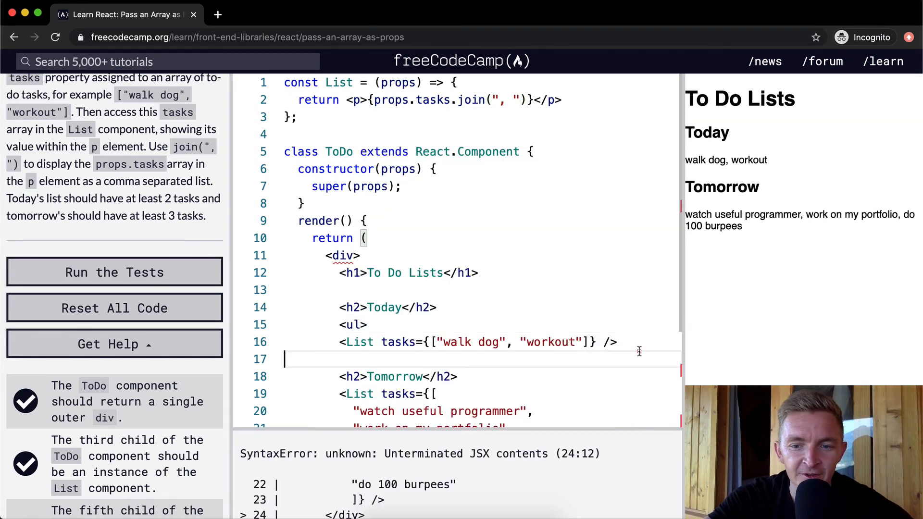
type("</ul>")
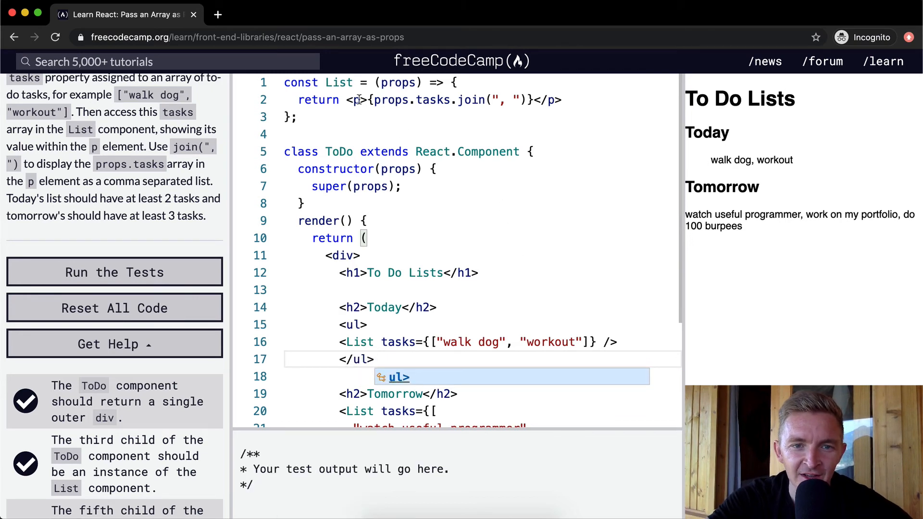
type("li")
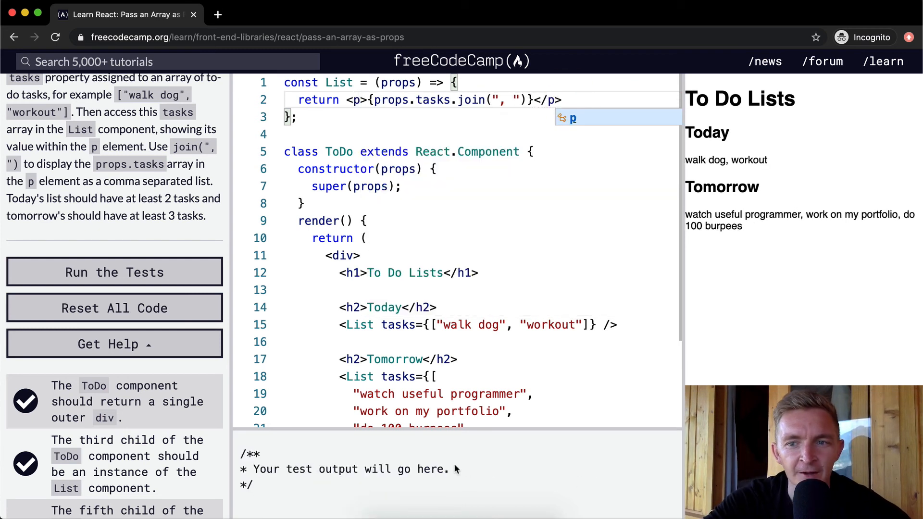
Replace tomorrow's tasks with ["one", "two", "three"] on one line and rerun the tests to pass.
scroll("down", 3)
type("\"to")
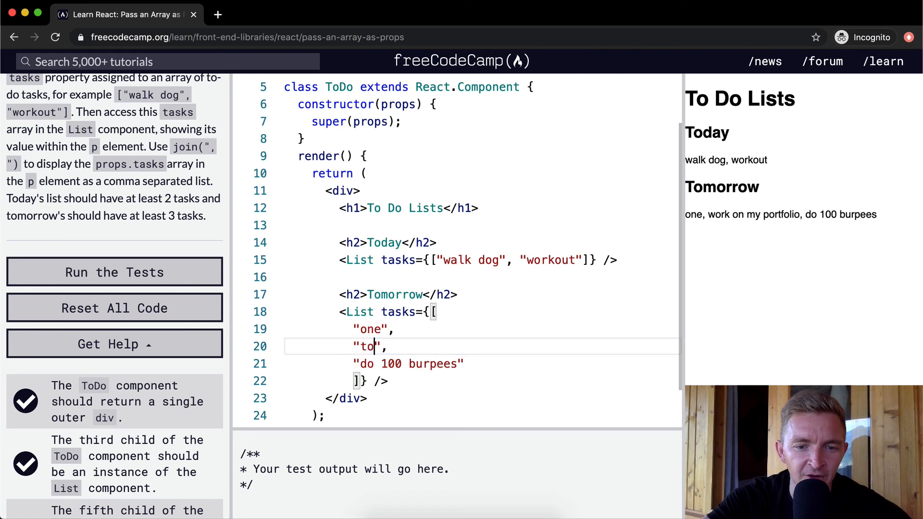
type("wo")
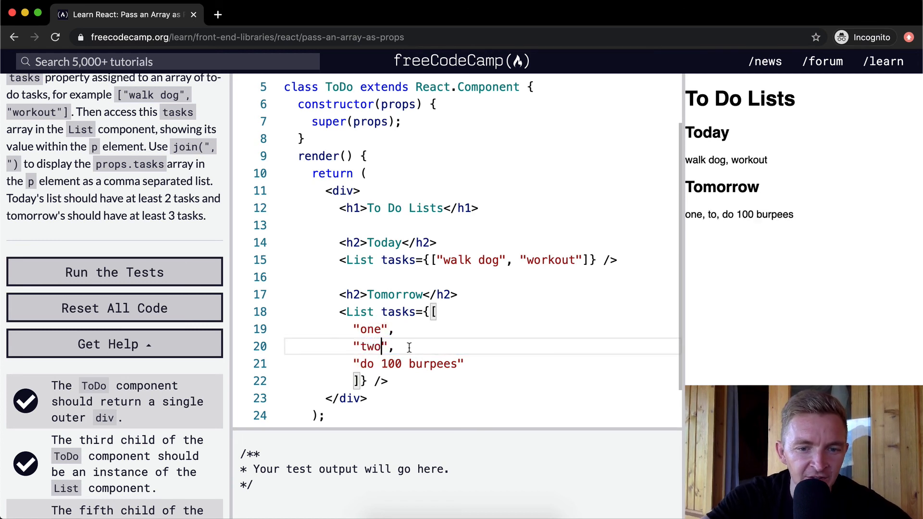
type("three\"]} />")
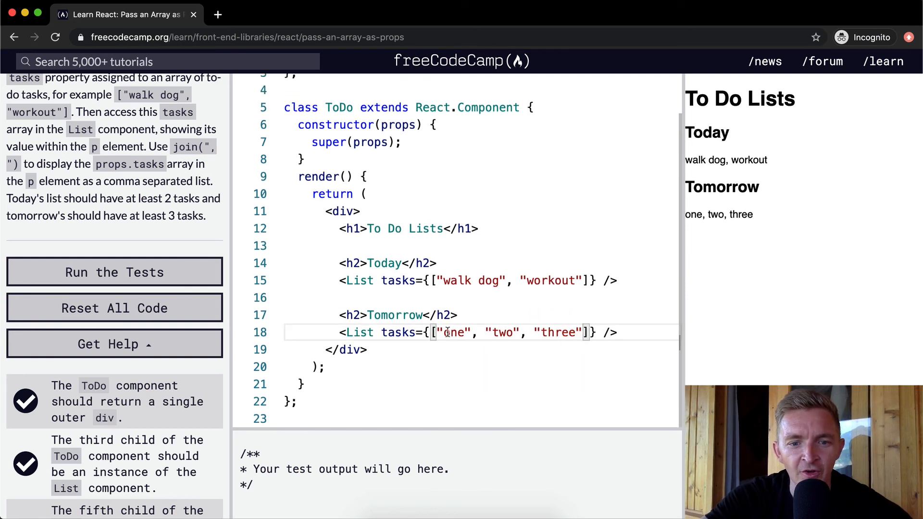
double_click(399, 332)
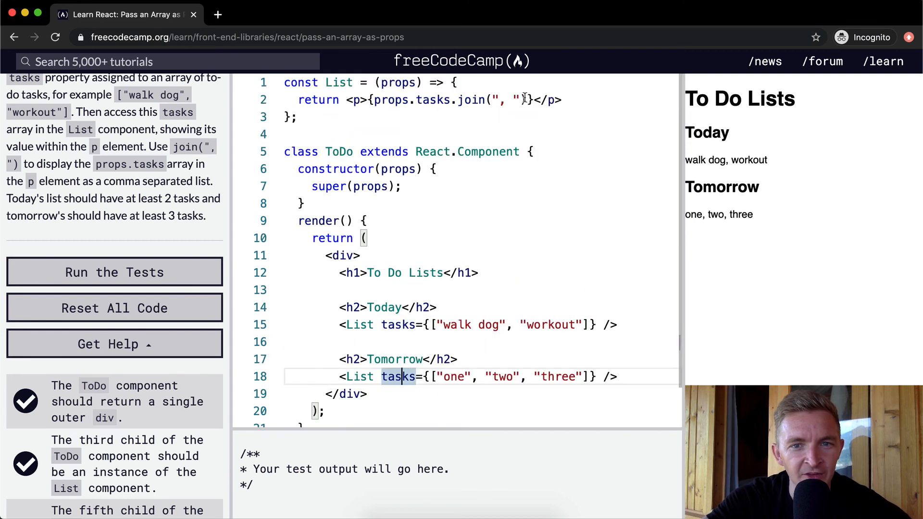
left_click(479, 394)
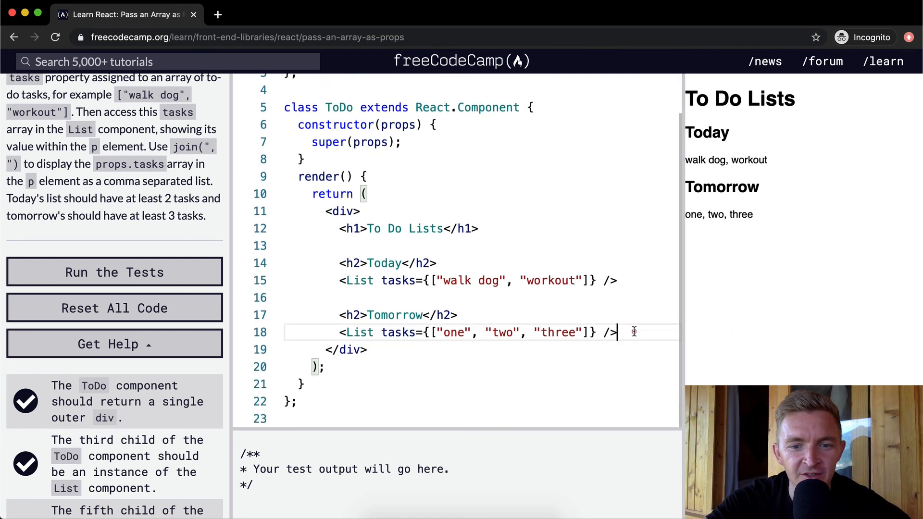
key("enter")
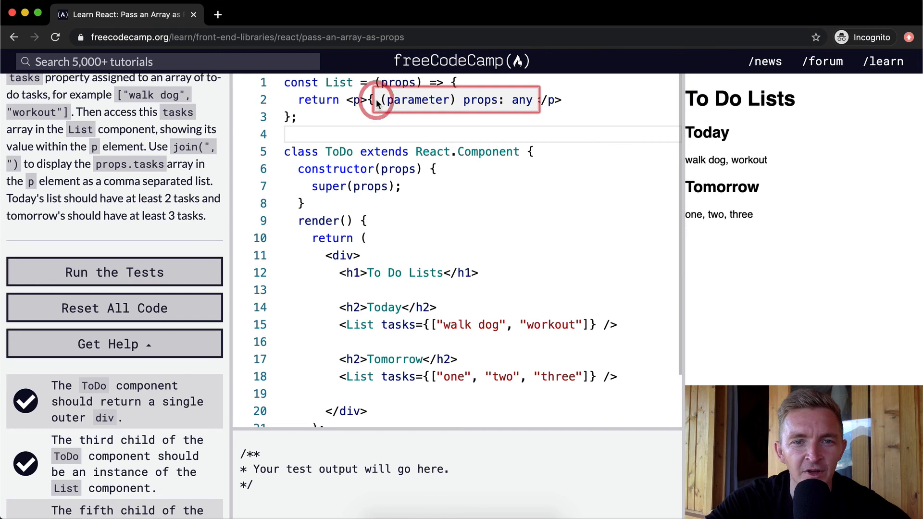
left_click(114, 272)
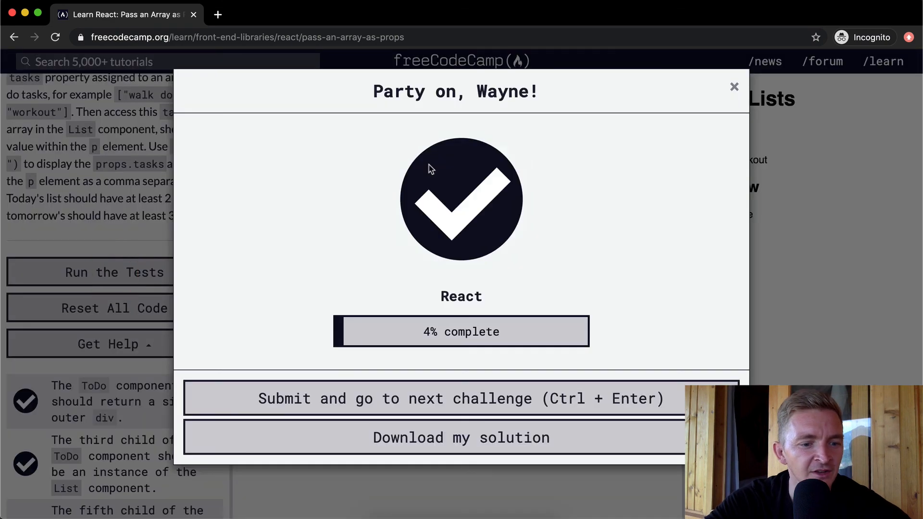